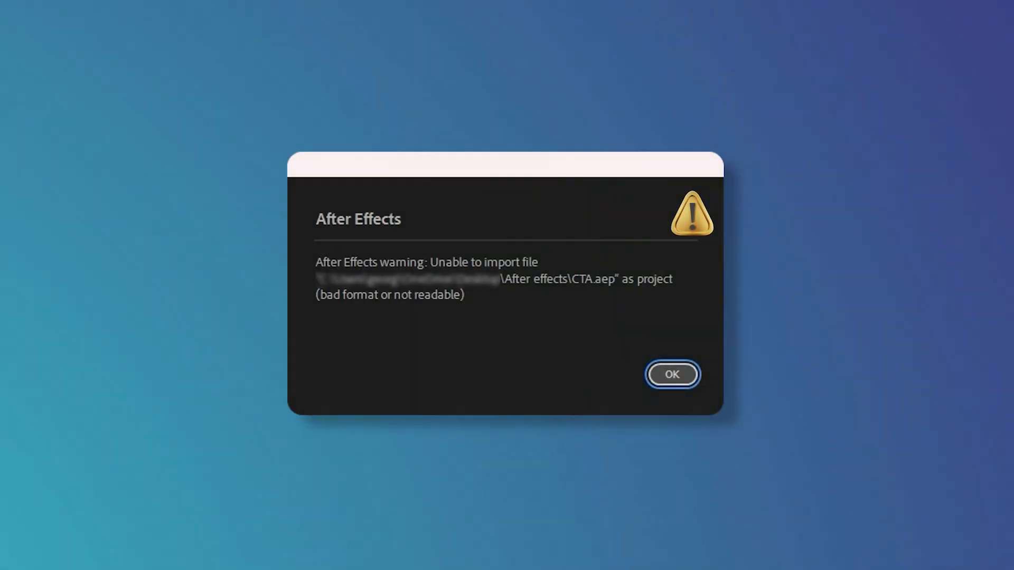
# Acknowledge the 'Unable to import file CTA.aep' warning with OK, leaving an empty untitled project.
pyautogui.click(671, 374)
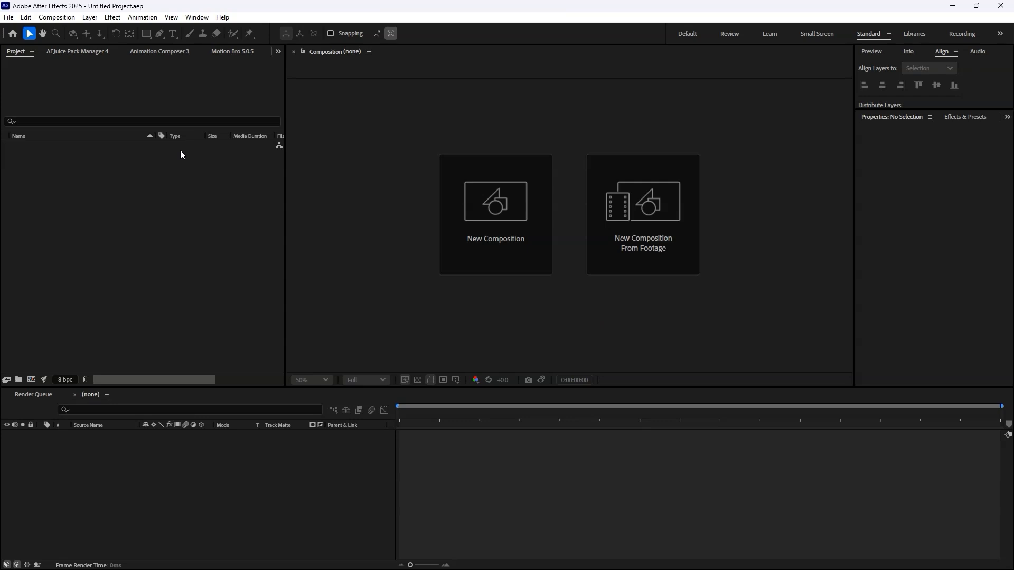
# In Preferences > Auto-Save, enable 'Save every 5 minutes' via the Edit menu.
pyautogui.click(25, 17)
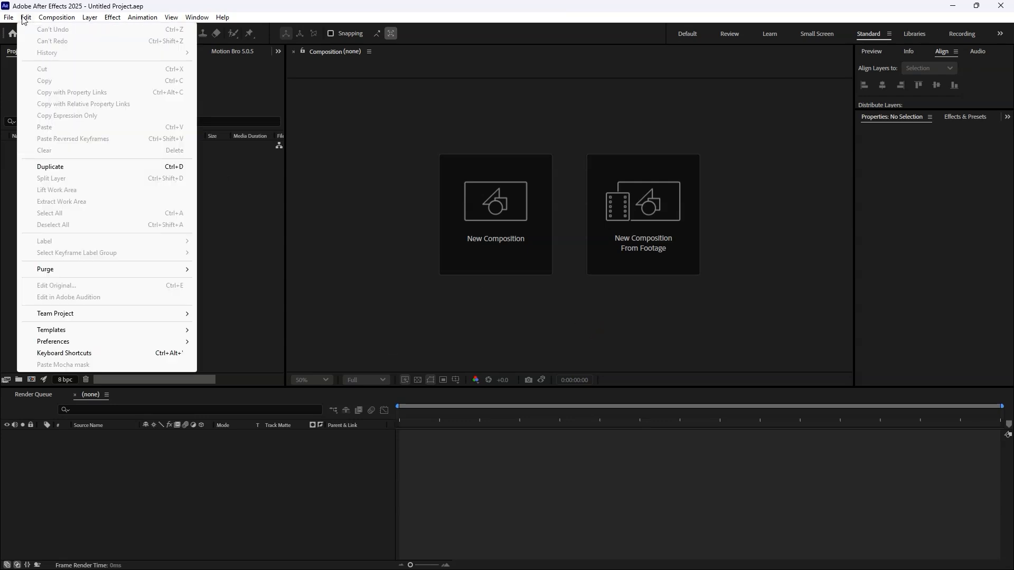
pyautogui.moveTo(53, 342)
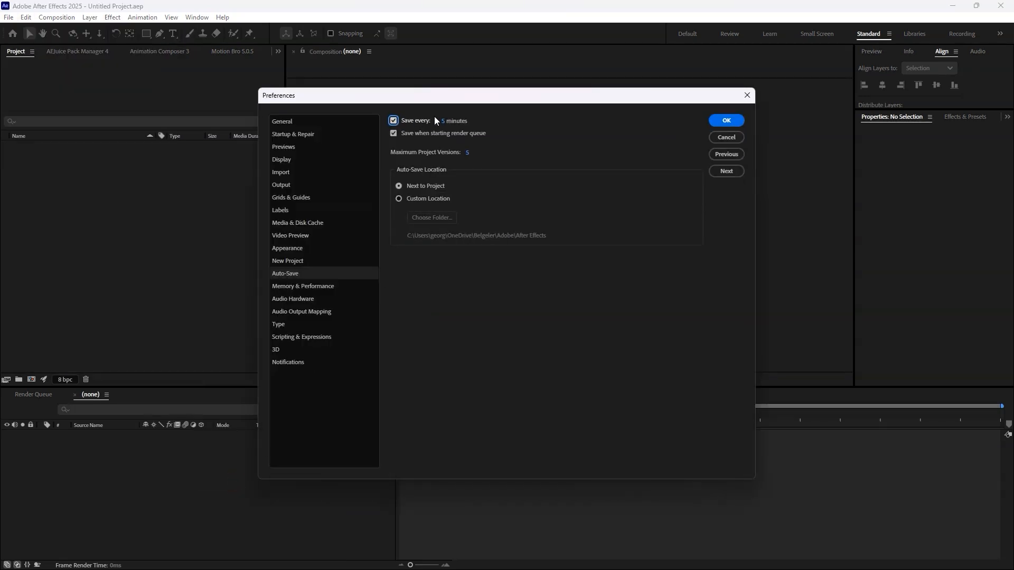
pyautogui.click(463, 120)
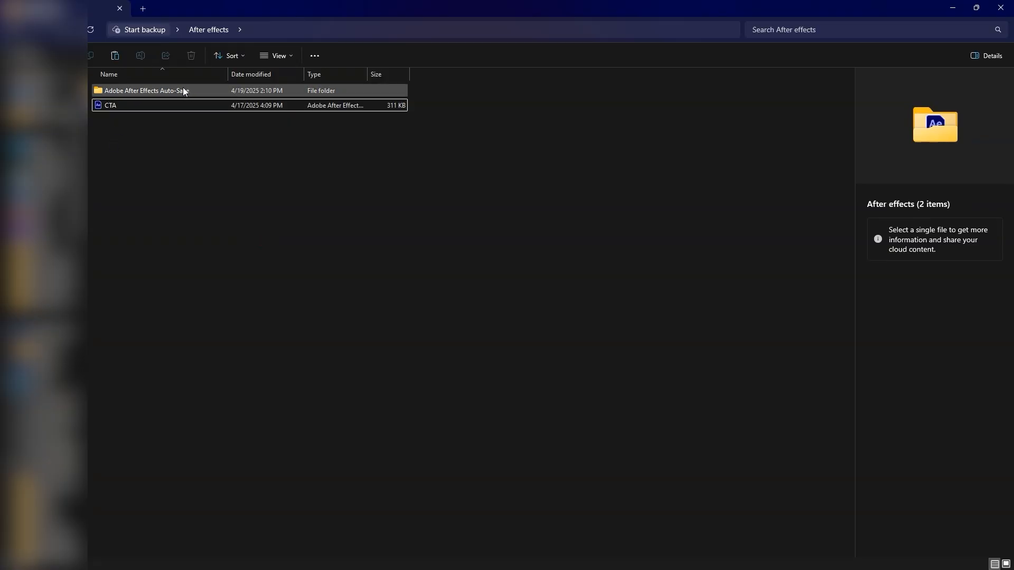
# From the Adobe After Effects Auto-Save folder, reopen CTA auto-save 31 in After Effects.
pyautogui.doubleClick(142, 91)
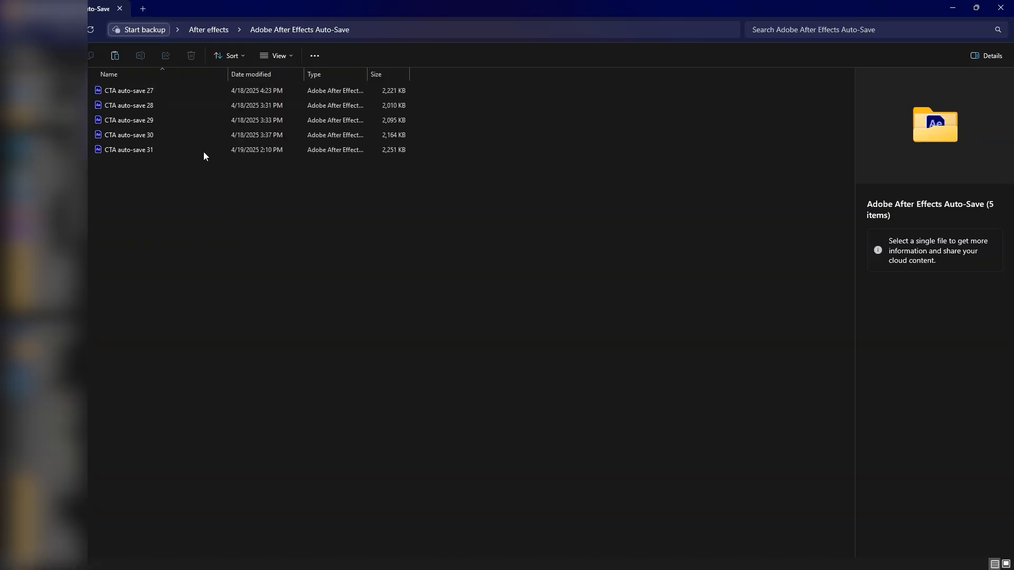
pyautogui.click(130, 150)
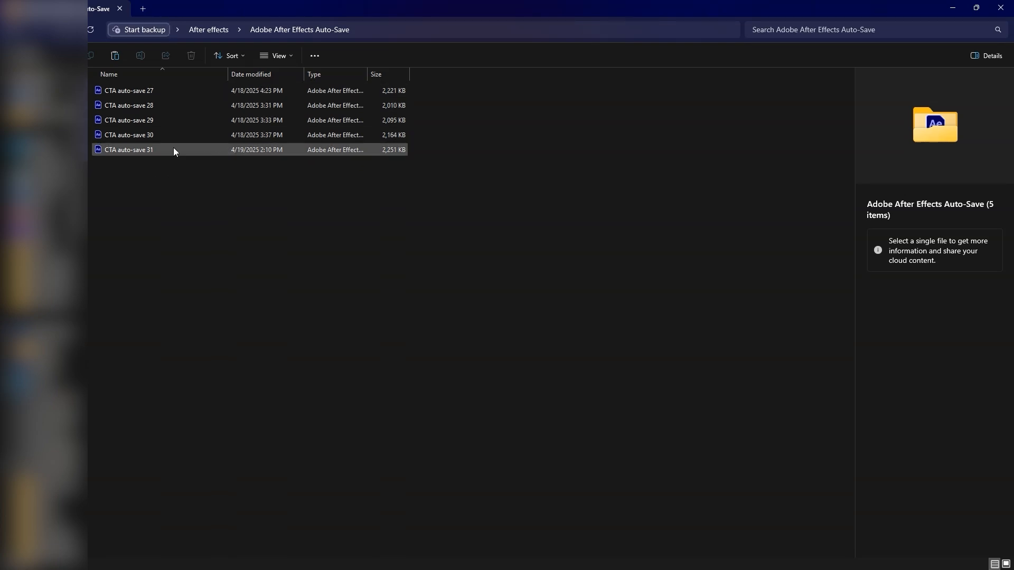
pyautogui.doubleClick(127, 150)
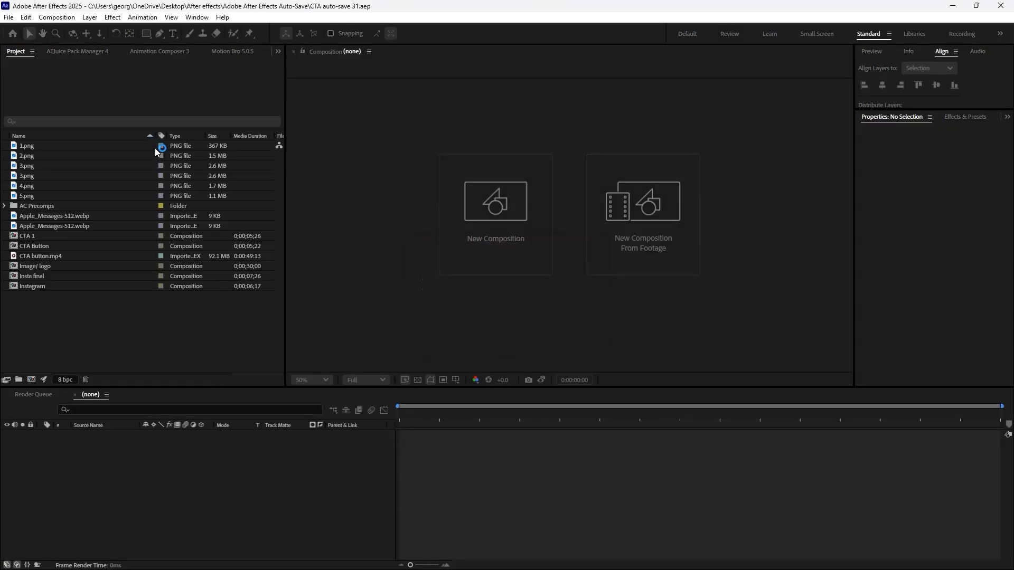